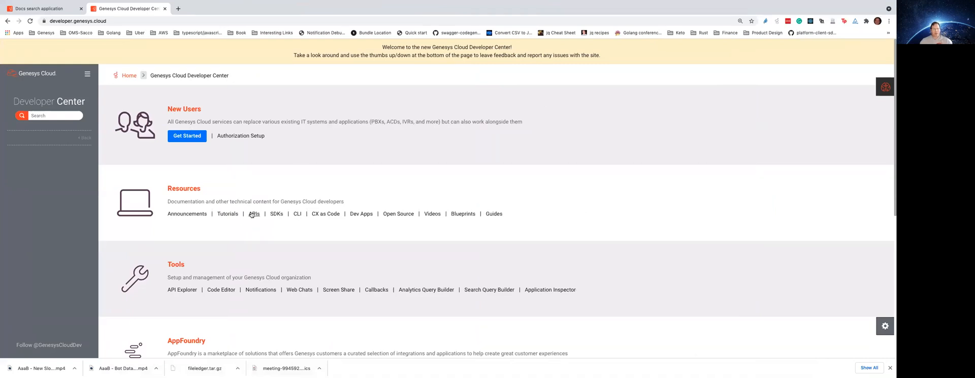
- View the Platform API overview documentation and read through its contents
left_click(254, 213)
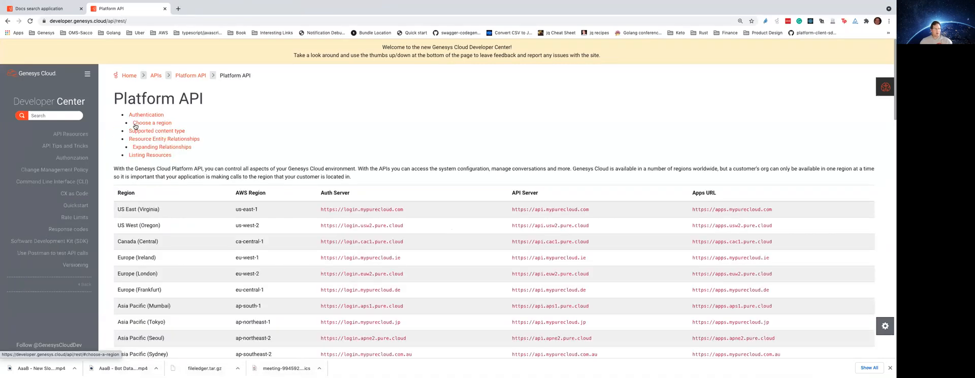
mouse_move(74, 203)
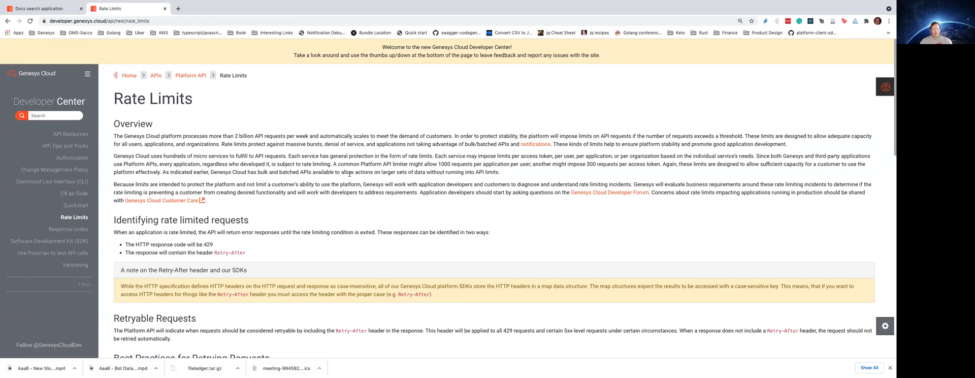
scroll("down", 3)
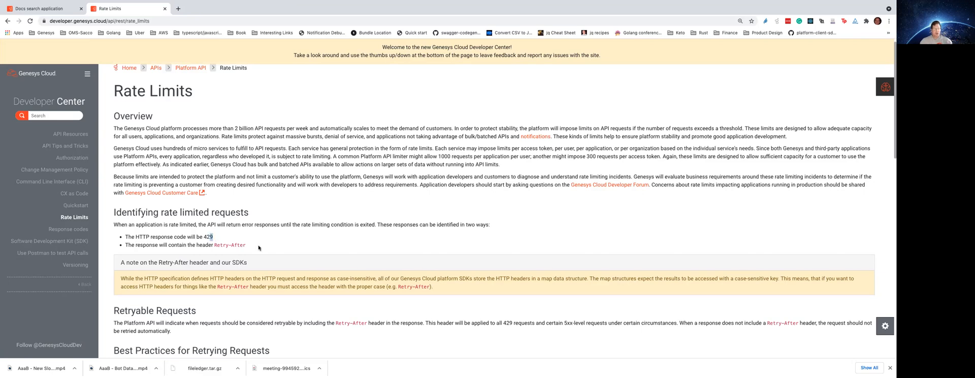
scroll("down", 3)
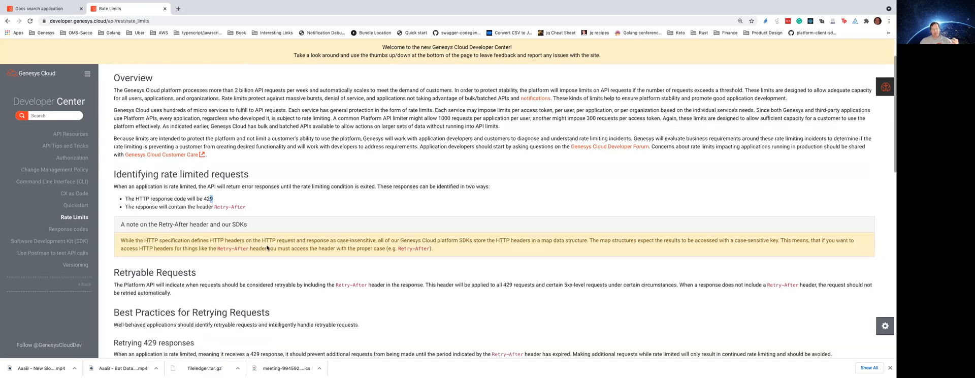
scroll("down", 3)
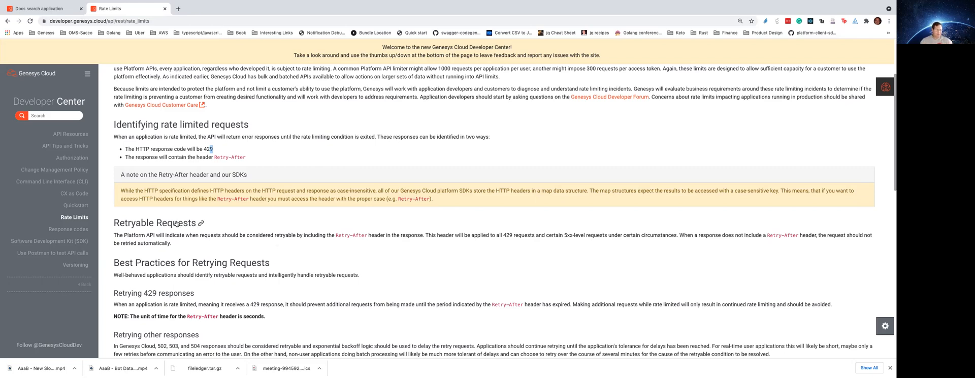
- Reach the Organization Limits page via APIs > Platform API > API Resources and show Available Limits
left_click(34, 73)
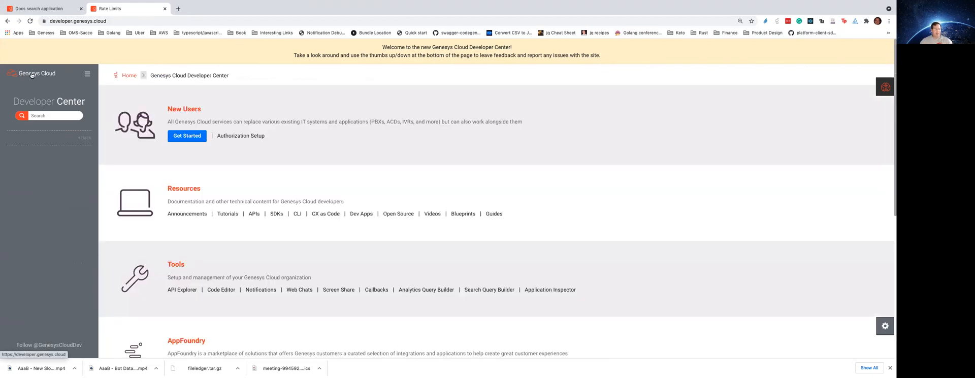
left_click(124, 8)
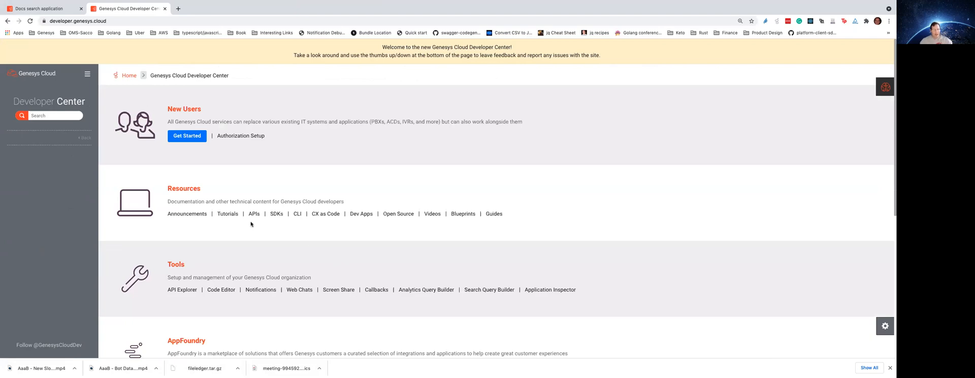
mouse_move(256, 226)
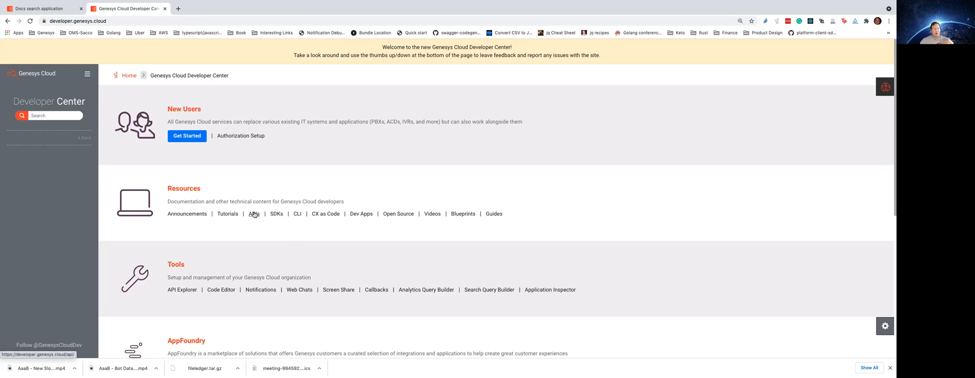
left_click(253, 214)
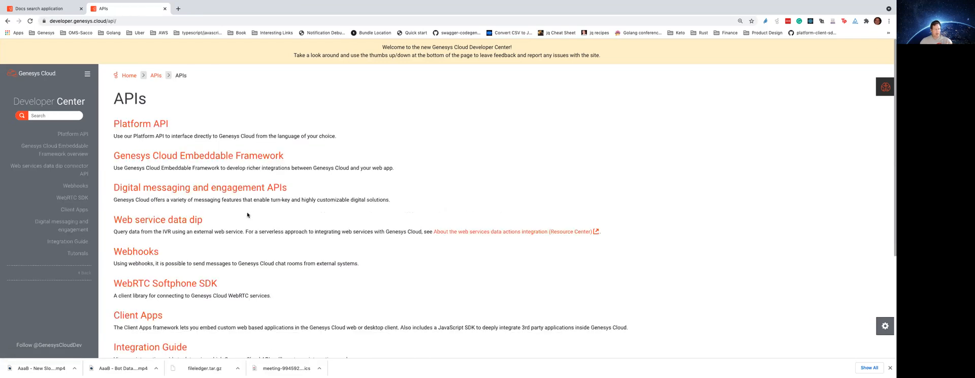
left_click(141, 123)
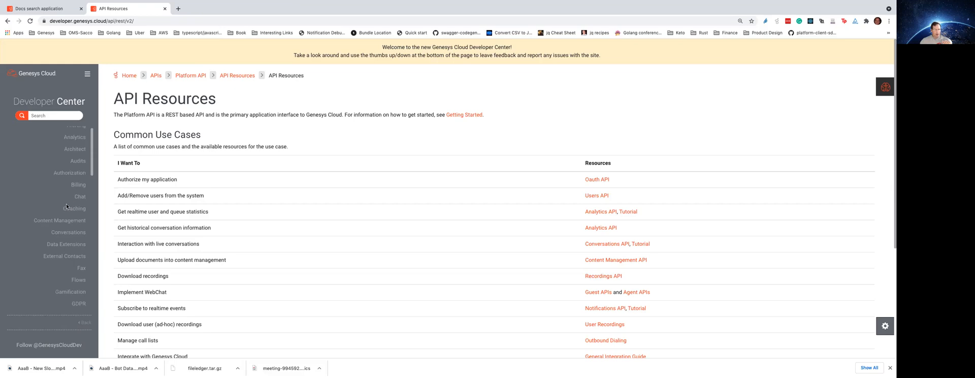
scroll("down", 3)
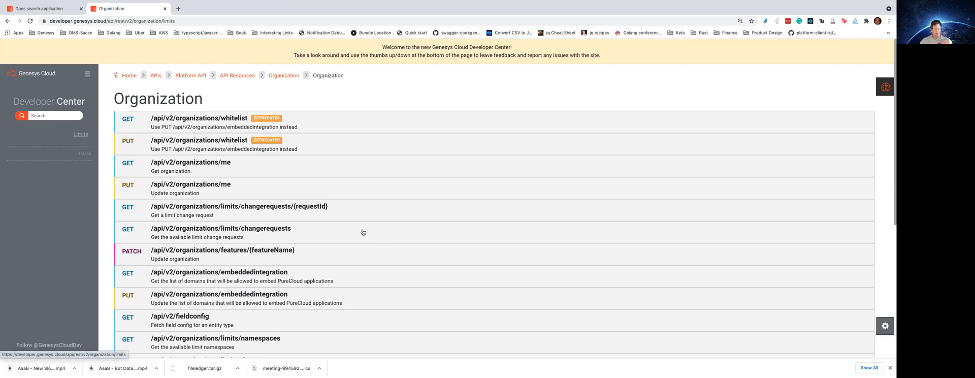
left_click(80, 134)
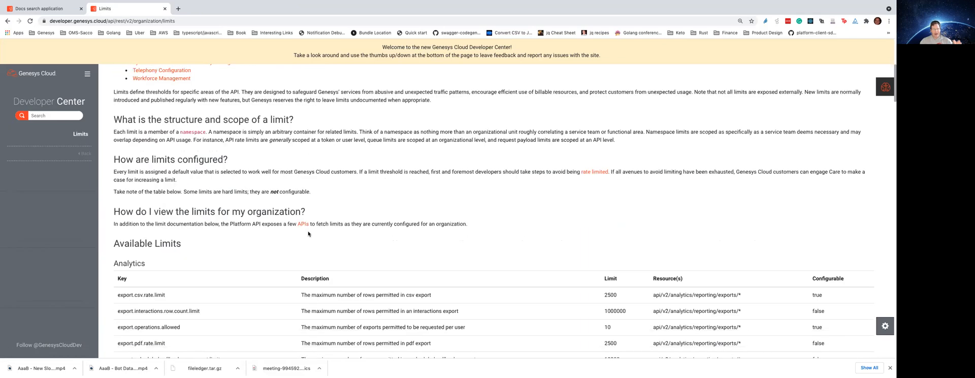
scroll("down", 3)
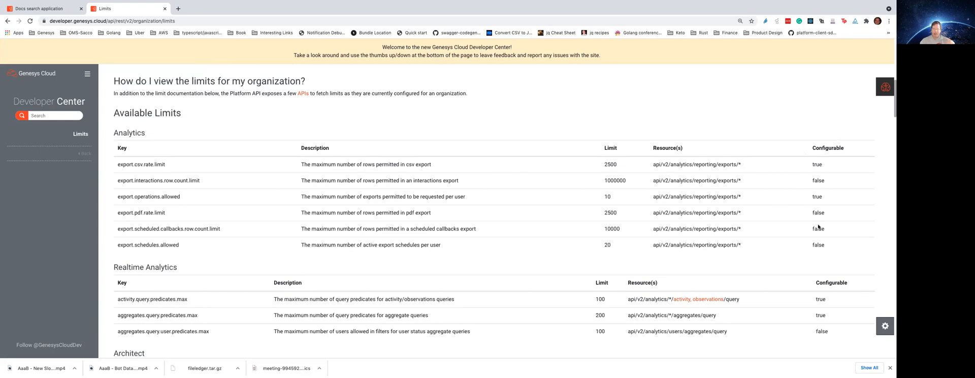
mouse_move(723, 202)
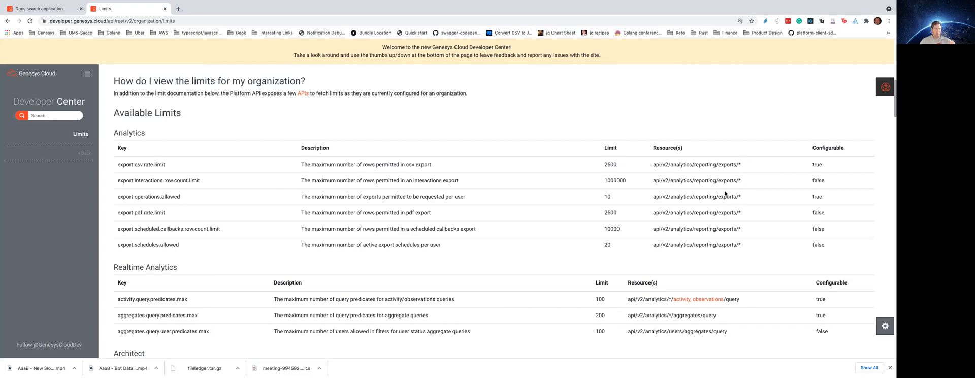
mouse_move(660, 200)
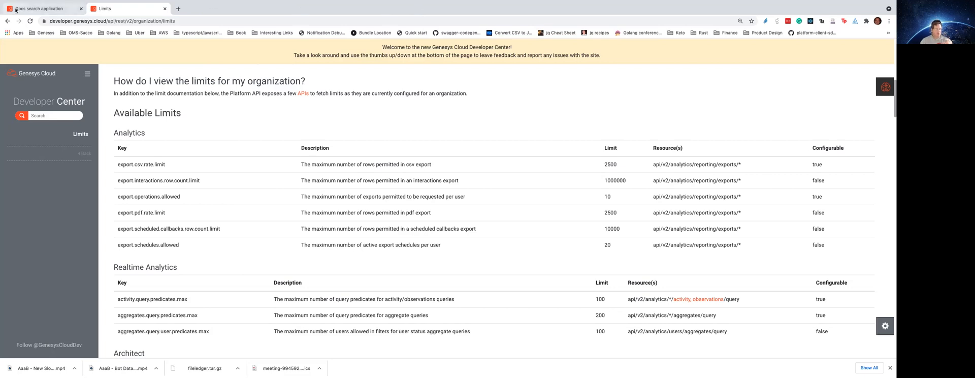
- Open the 'Fair use API on-demand charges' article from Docs search and close the search results
left_click(41, 8)
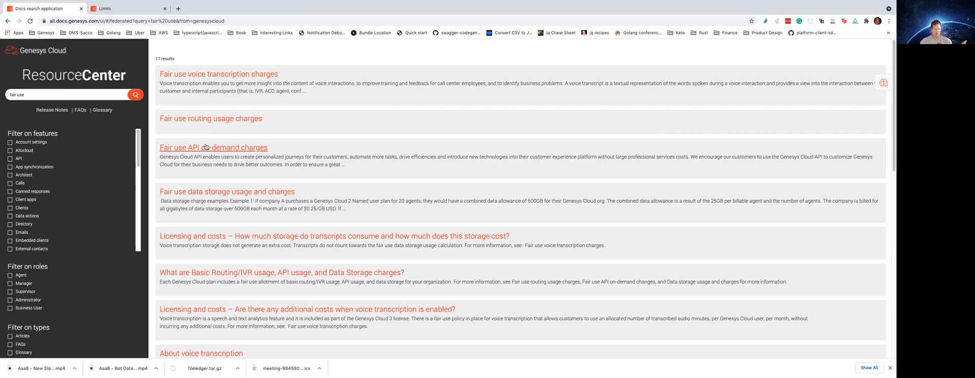
left_click(213, 147)
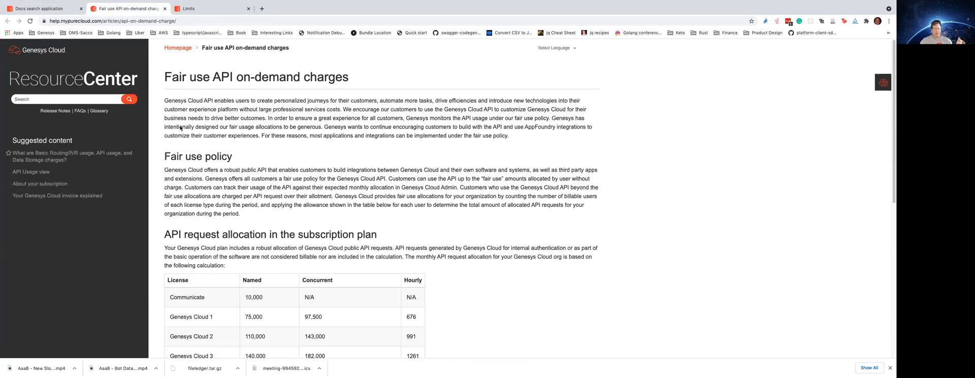
left_click(79, 8)
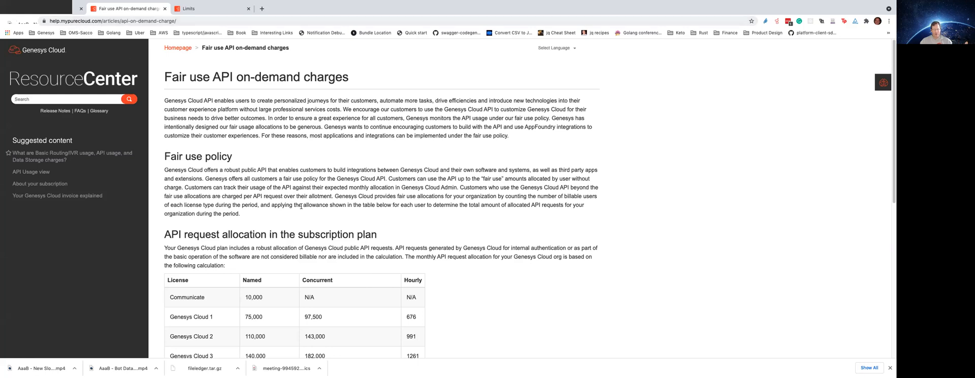
- Scroll to the API allocation table and per-request pricing
scroll("down", 3)
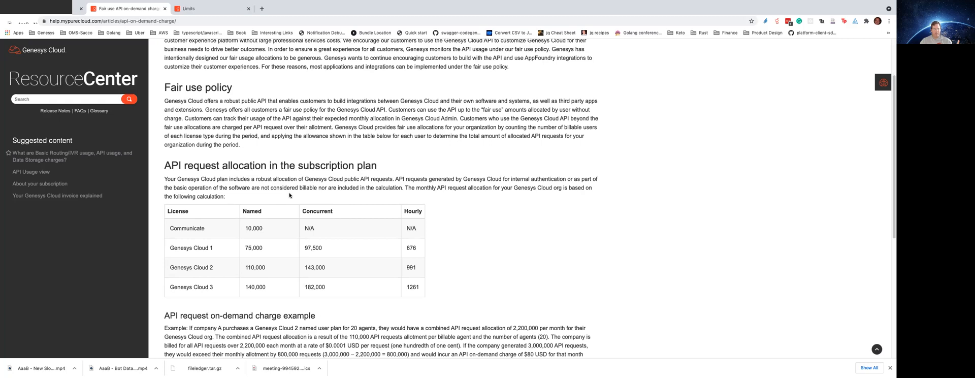
scroll("down", 3)
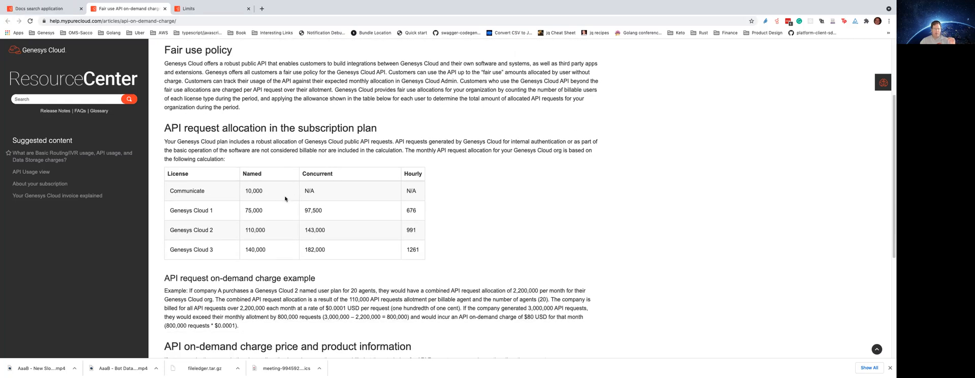
scroll("down", 3)
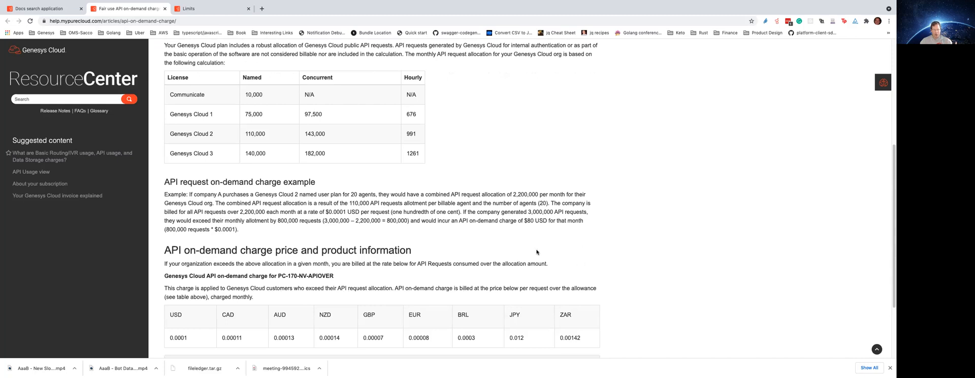
mouse_move(479, 247)
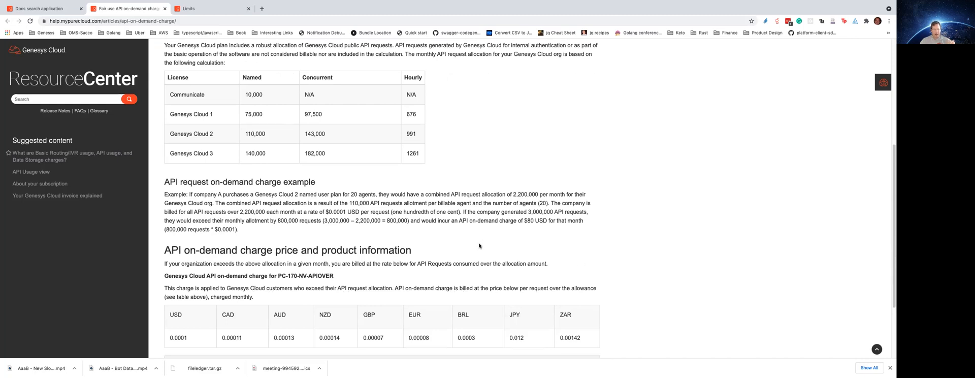
mouse_move(395, 311)
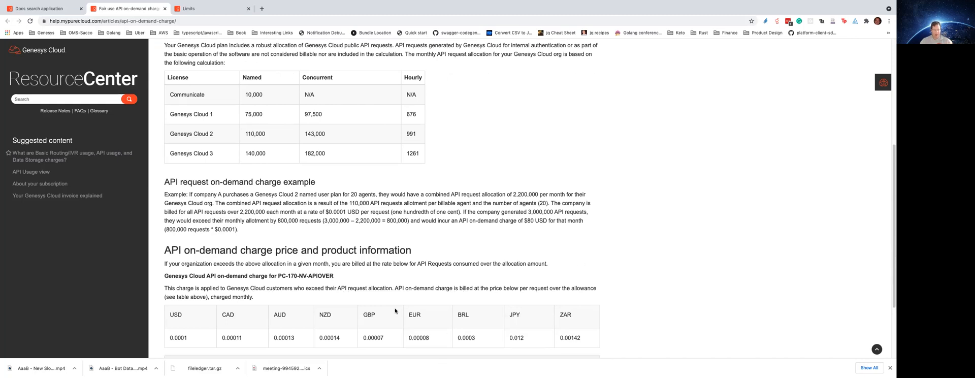
mouse_move(388, 286)
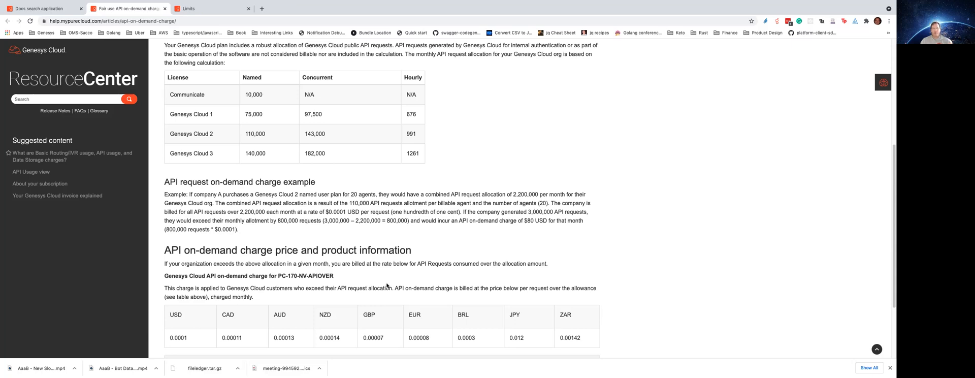
mouse_move(501, 23)
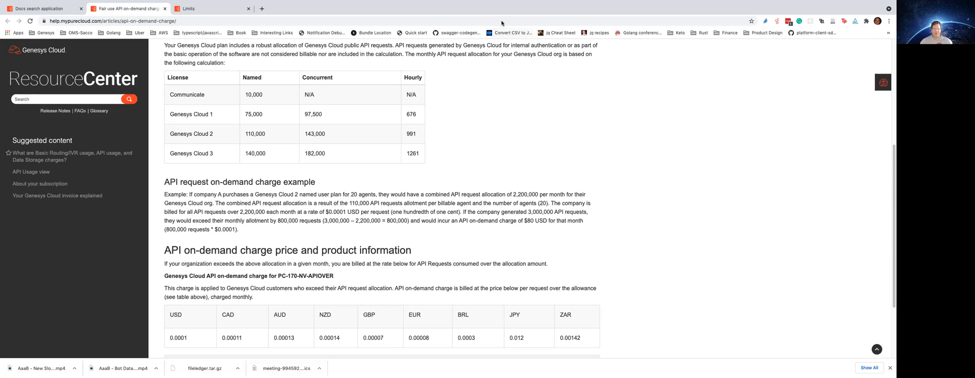